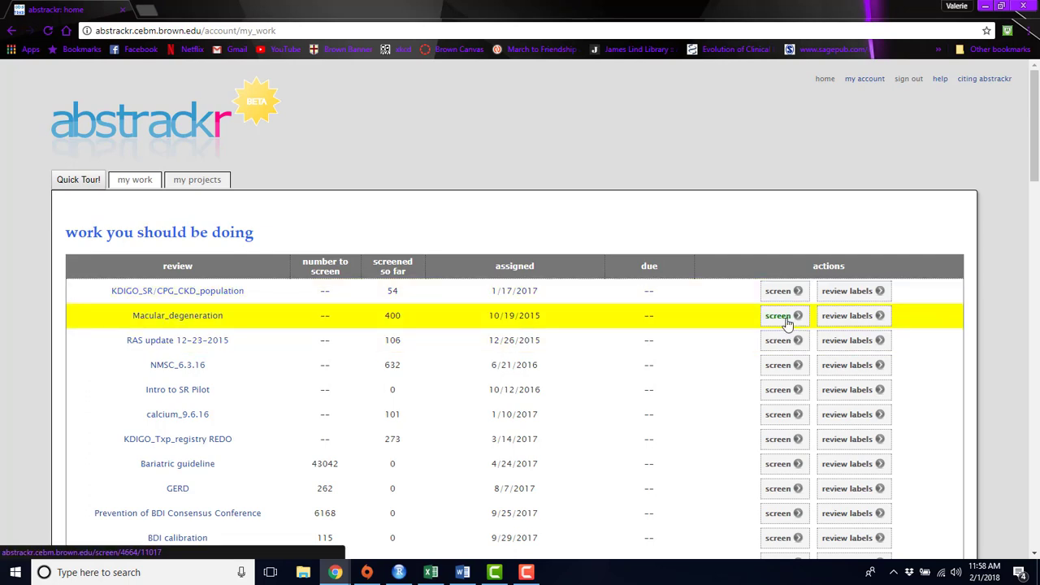
- Screen Macular_degeneration: accept the subfoveal bevacizumab abstract and reject the bevacizumab visual acuity abstract
click(777, 316)
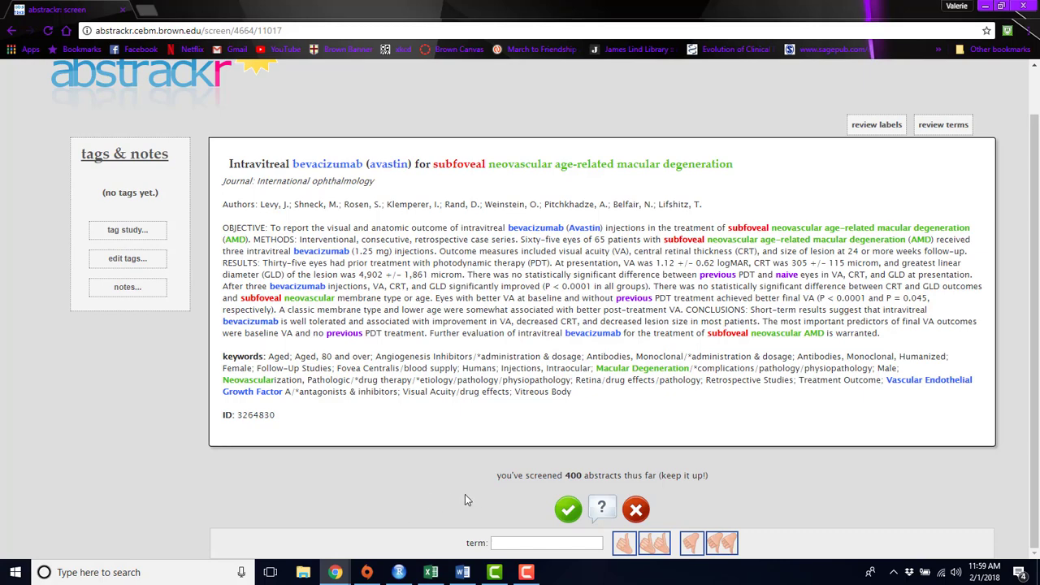
click(567, 510)
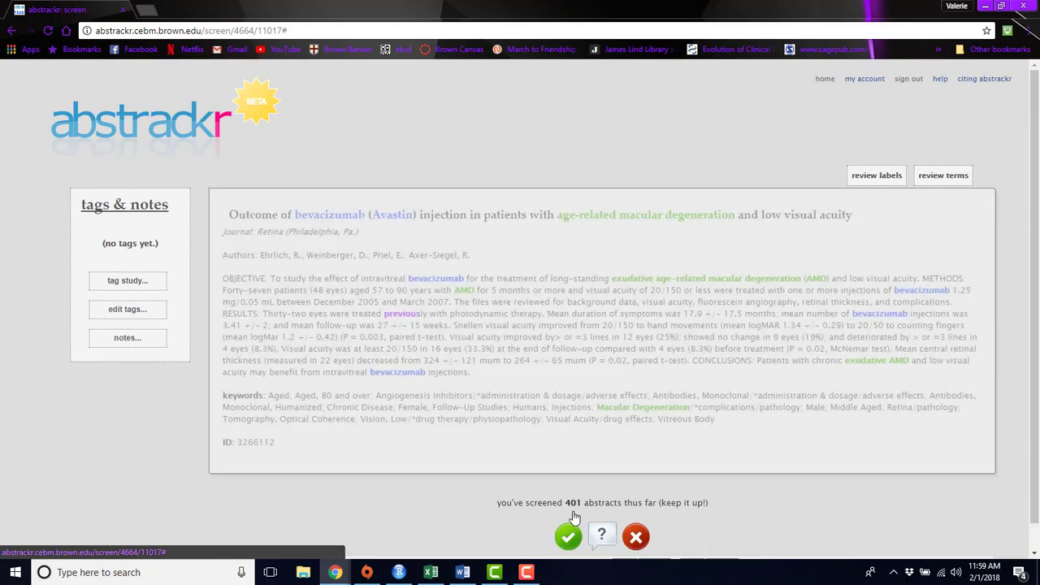
click(636, 537)
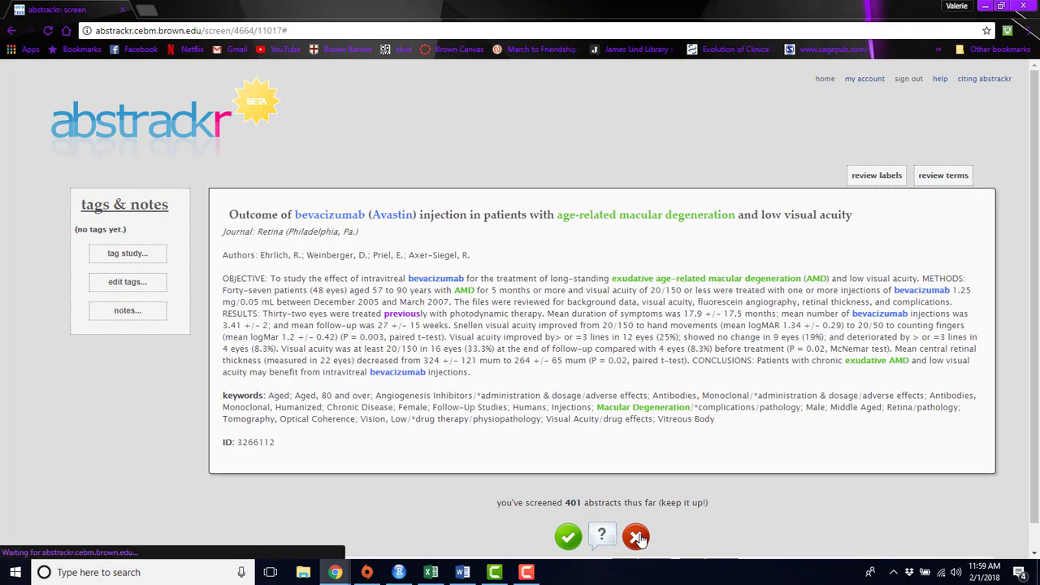
click(637, 536)
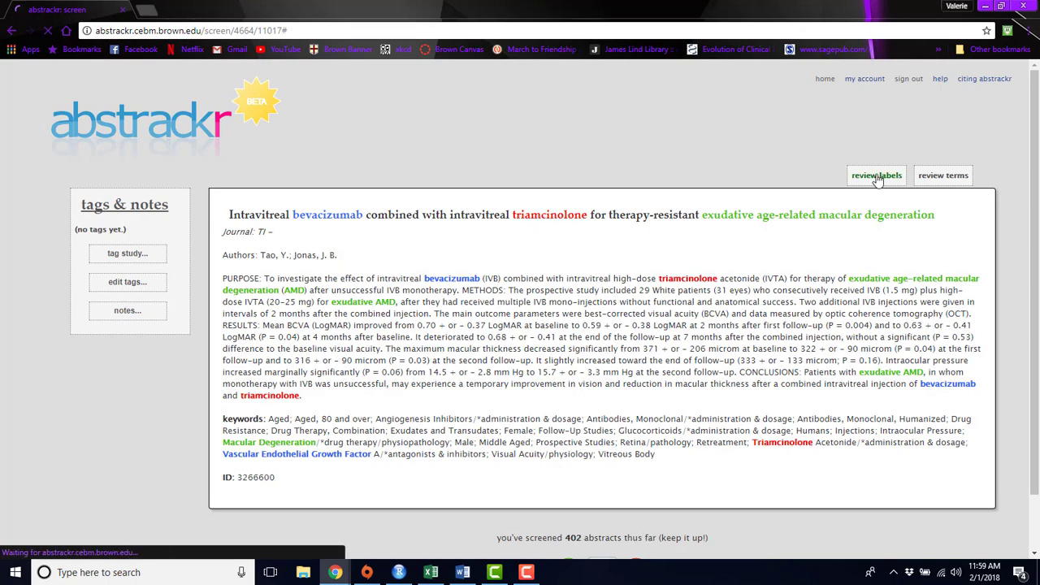
click(876, 175)
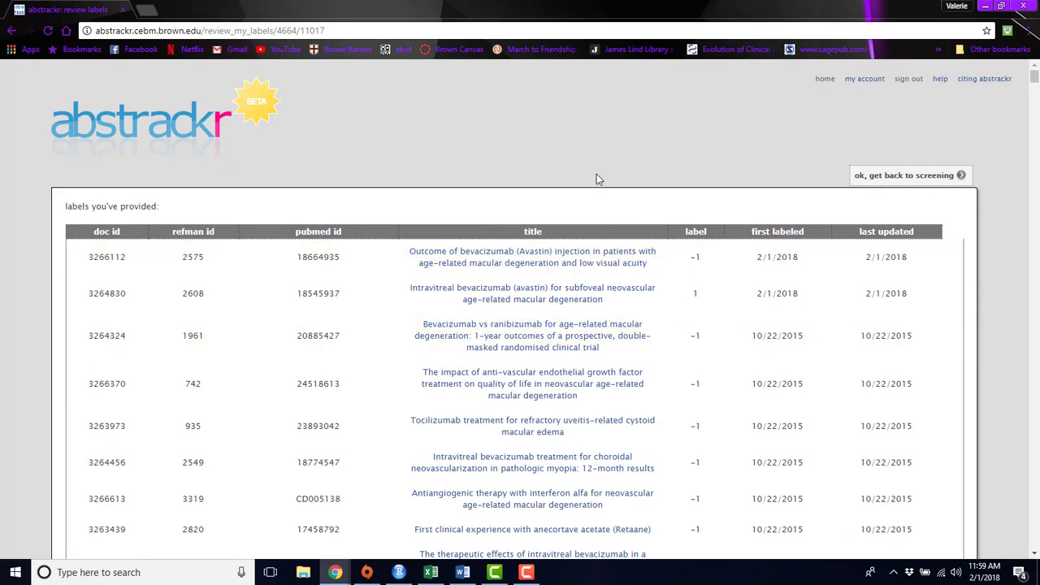
click(904, 175)
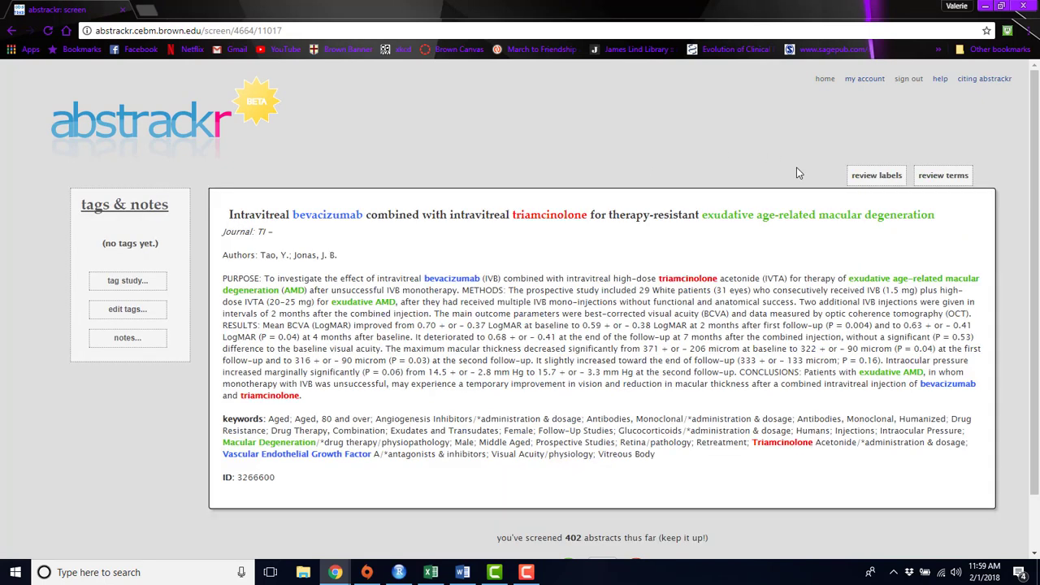